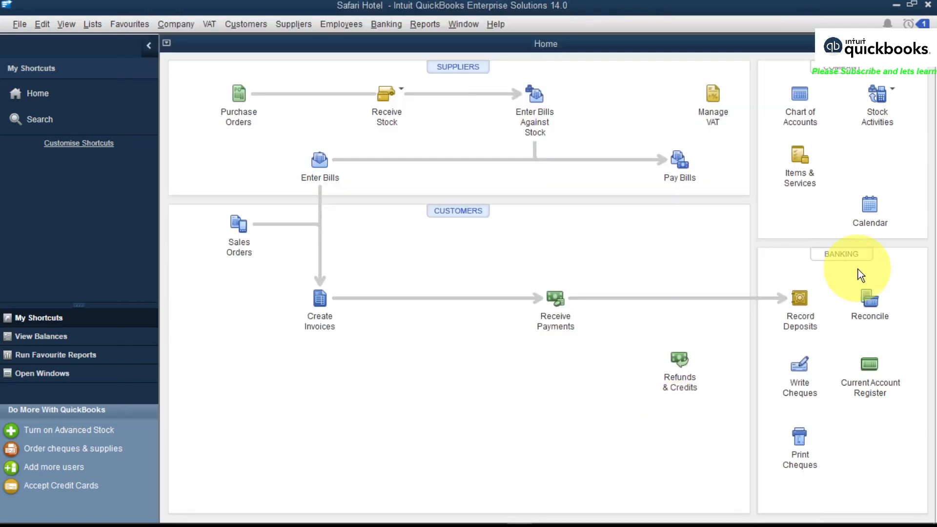
# Open the Item List of stock items and services from the Home page
pyautogui.click(800, 158)
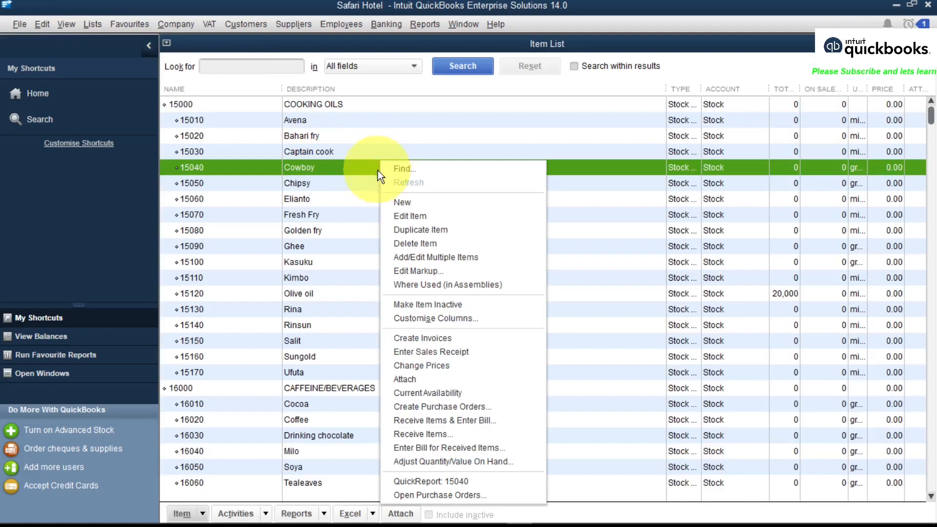
# Create a new item of type Stock Assembly and begin entering its name
pyautogui.click(402, 202)
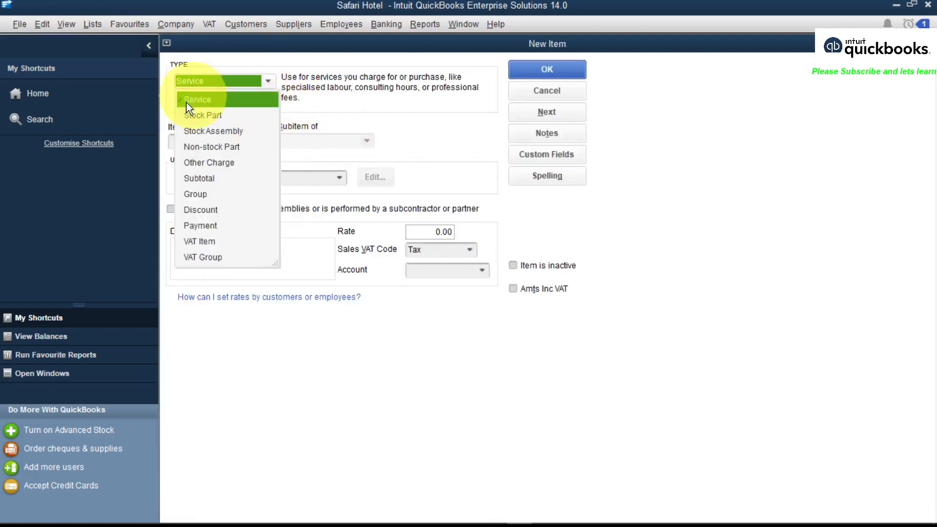
pyautogui.click(214, 131)
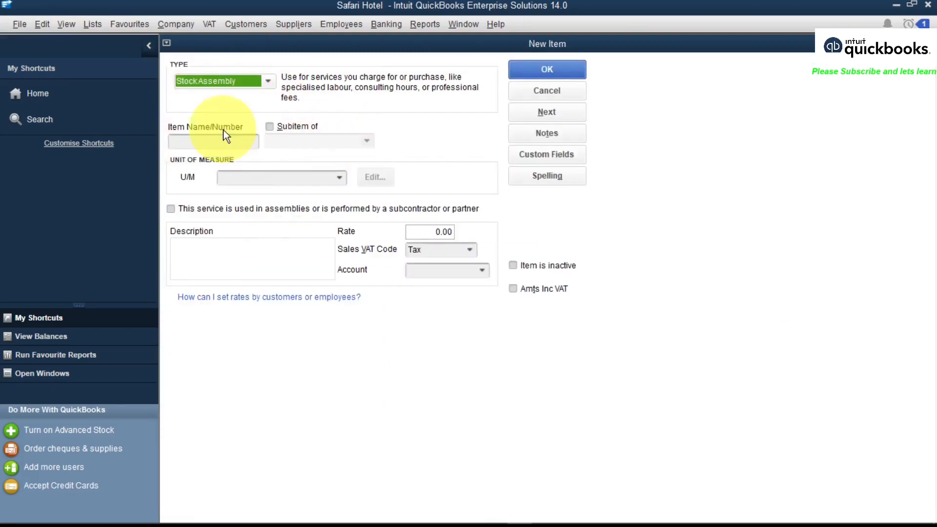
pyautogui.click(267, 81)
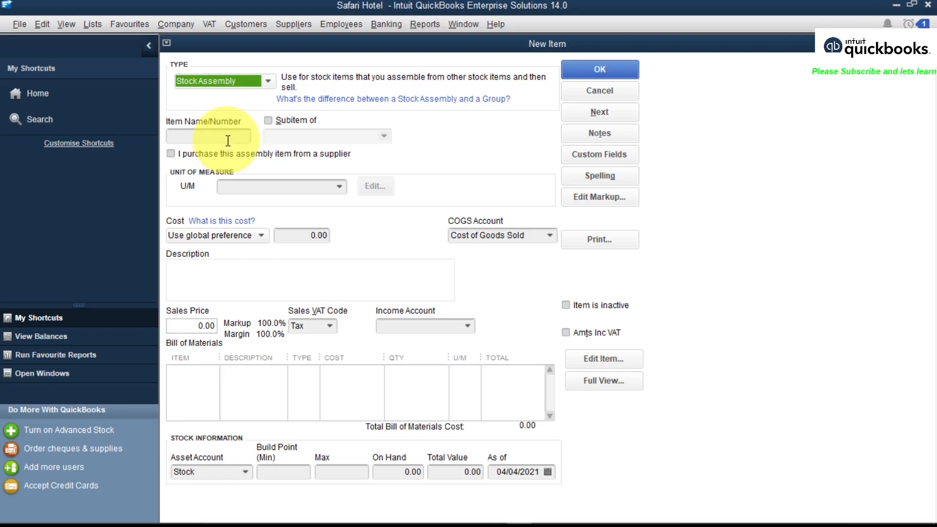
pyautogui.moveTo(294, 186)
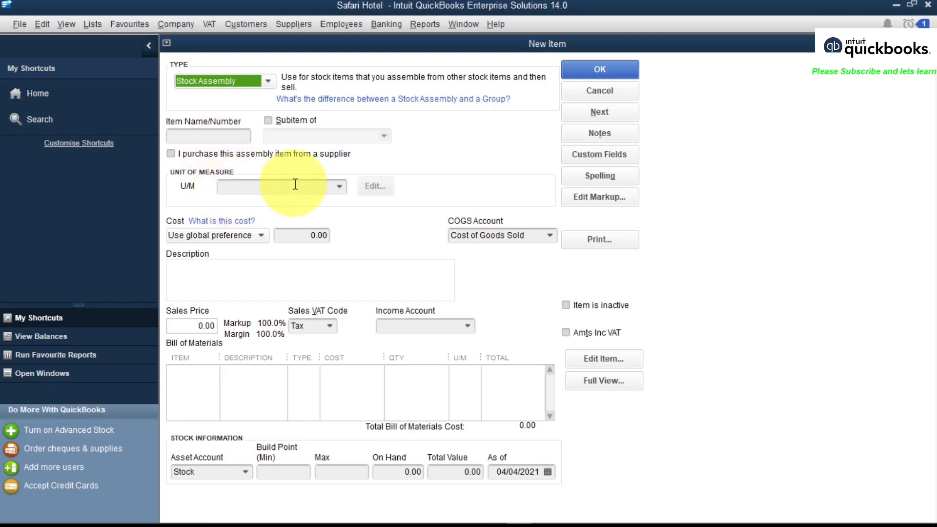
pyautogui.moveTo(185, 364)
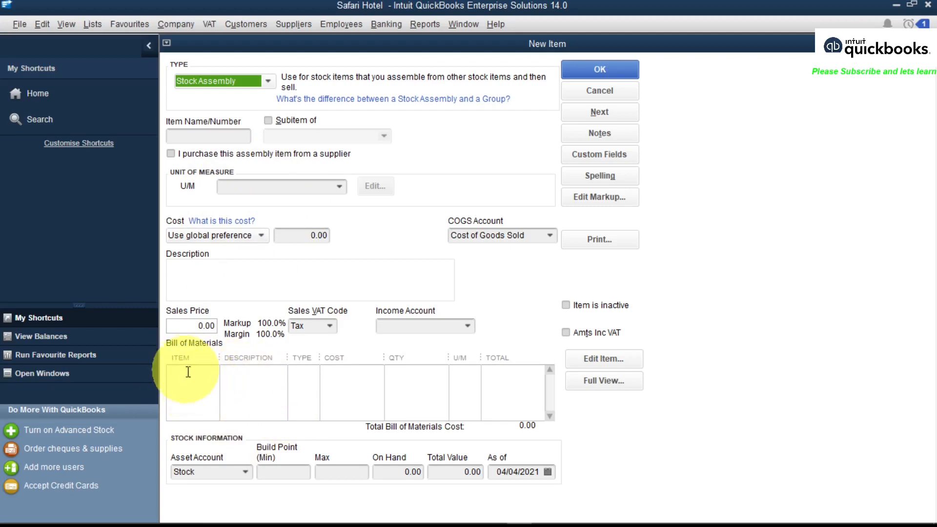
pyautogui.moveTo(192, 393)
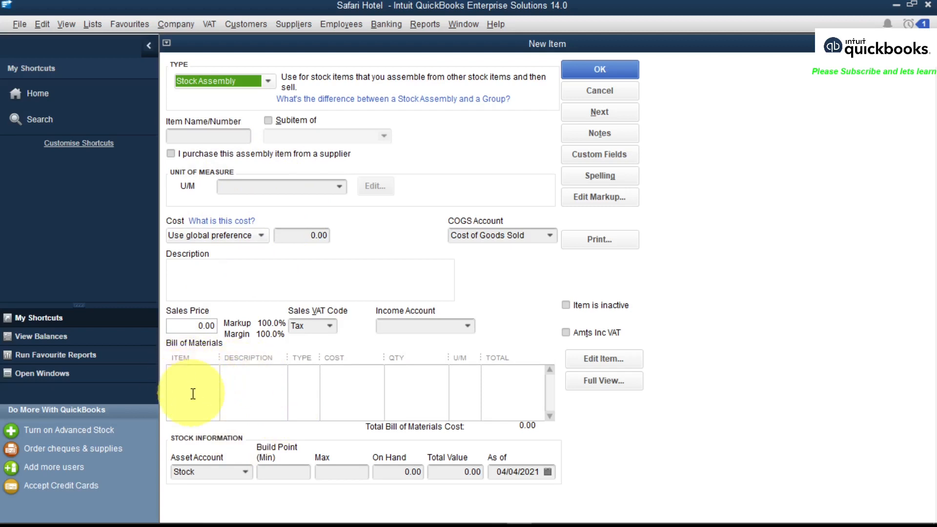
pyautogui.moveTo(224, 110)
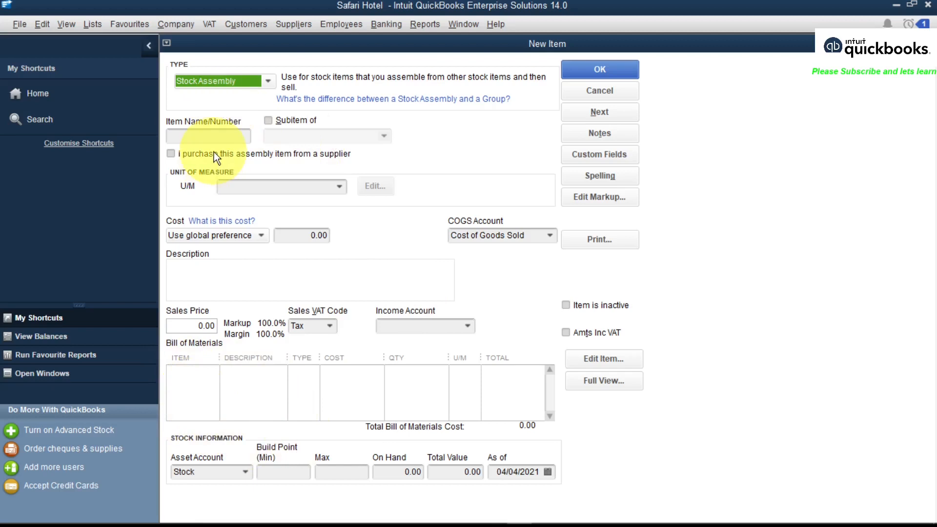
pyautogui.moveTo(233, 149)
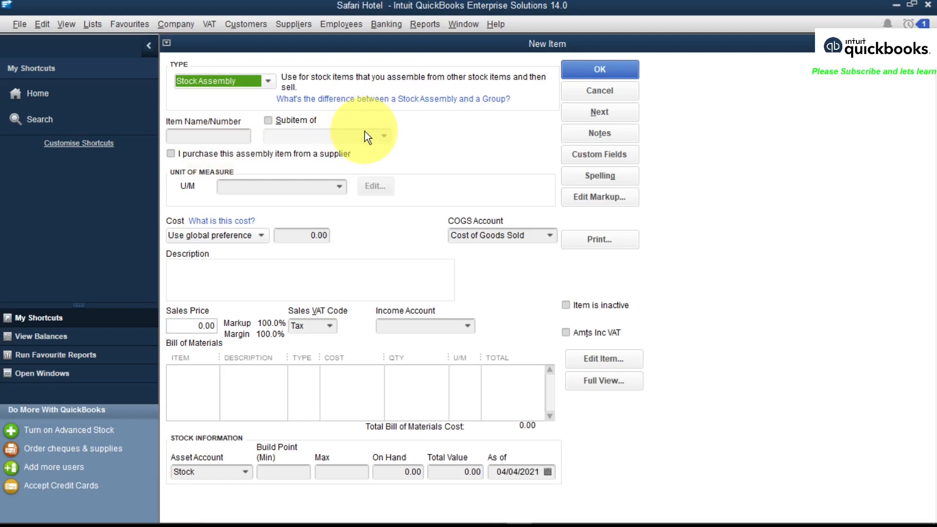
pyautogui.moveTo(563, 131)
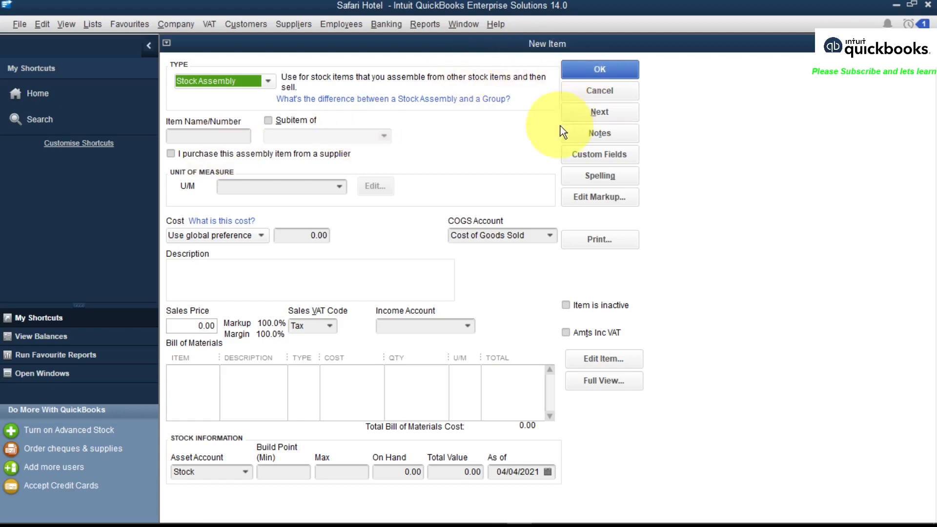
# Cancel the unfinished new item and scroll the Item List down to the ALA CARTE MENU items
pyautogui.click(598, 90)
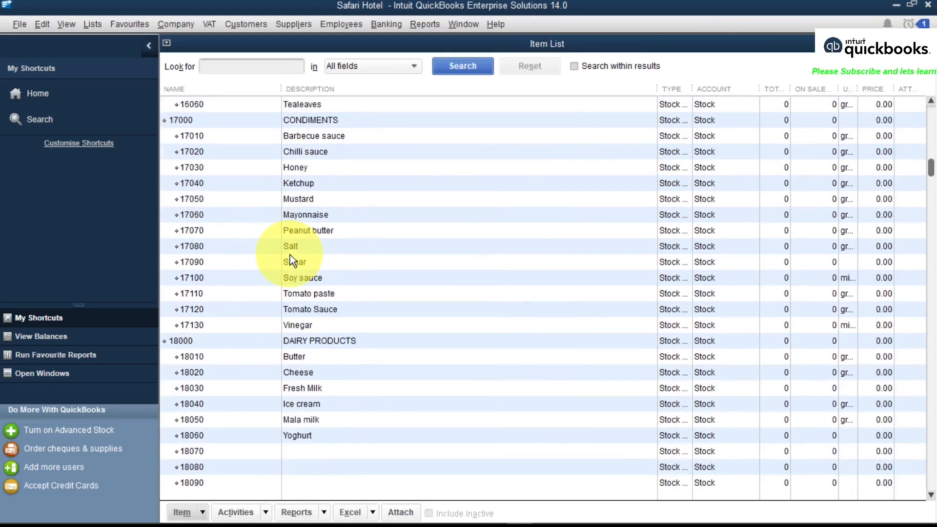
pyautogui.scroll(3)
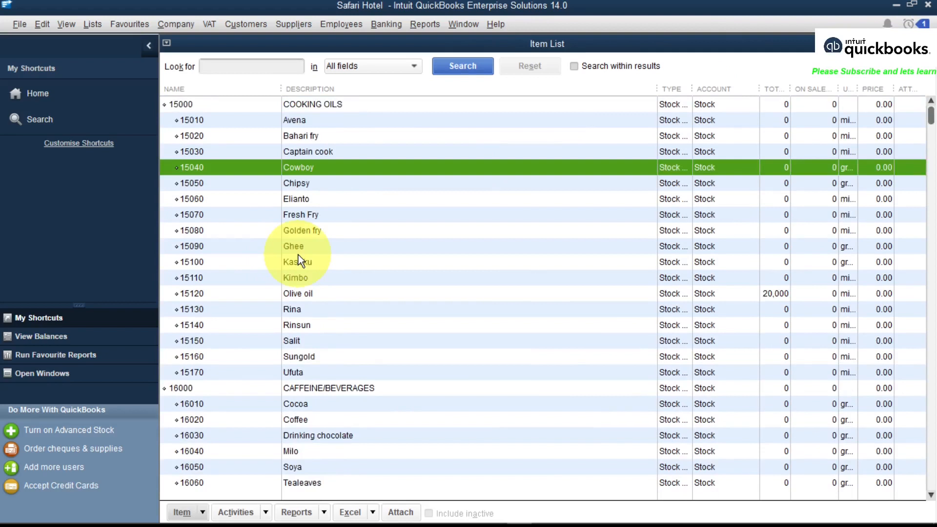
pyautogui.scroll(-3)
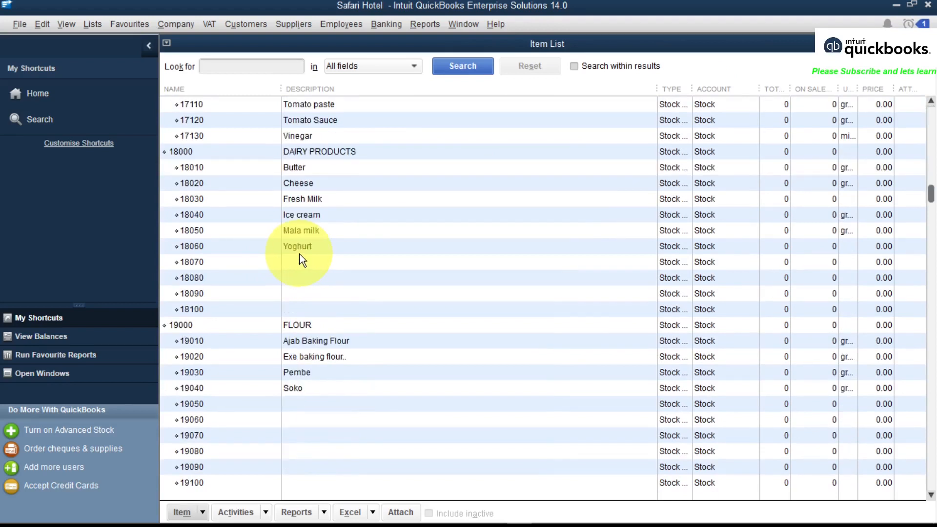
pyautogui.scroll(-3)
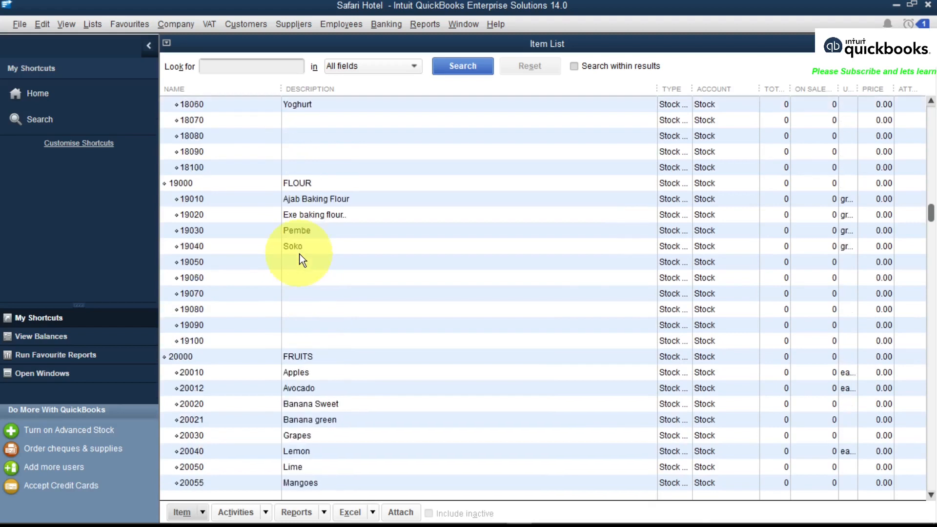
pyautogui.scroll(-3)
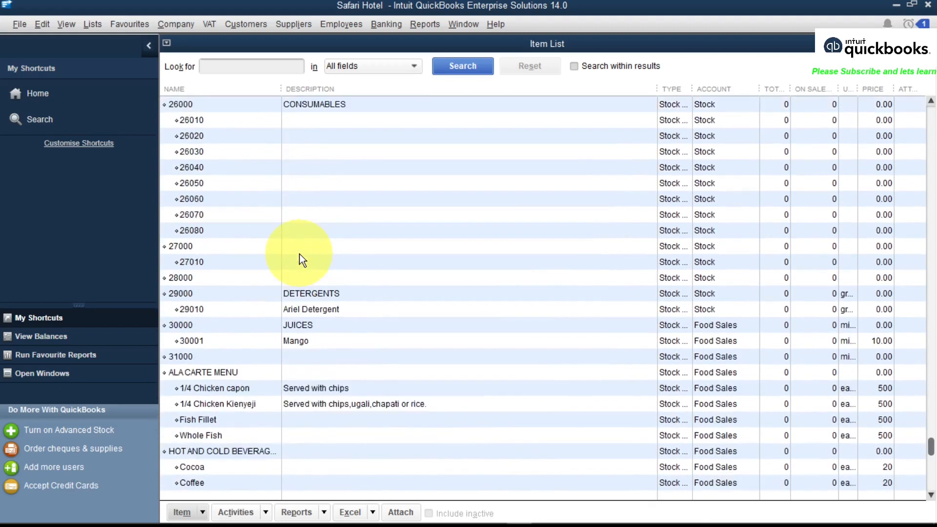
pyautogui.scroll(-3)
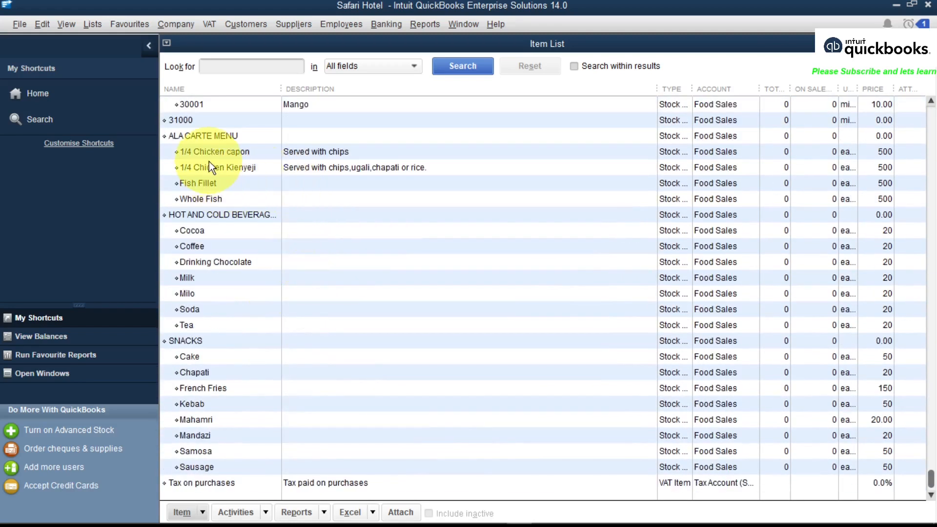
pyautogui.moveTo(287, 155)
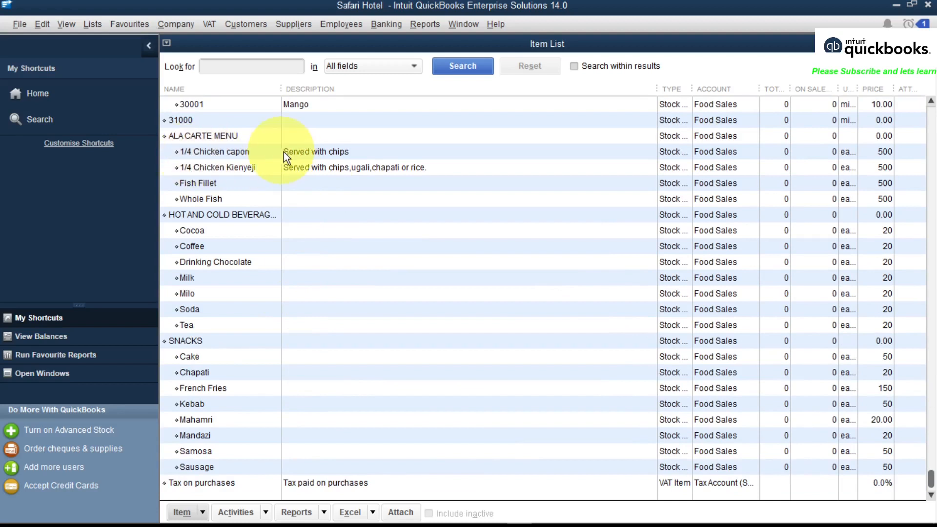
# Open the existing 1/4 Chicken capon assembly in the Edit Item window
pyautogui.doubleClick(213, 152)
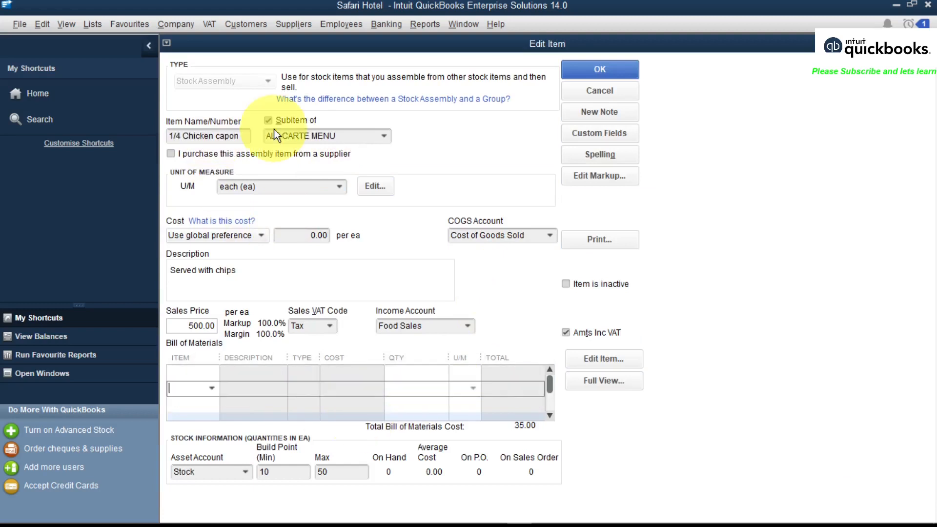
pyautogui.moveTo(281, 214)
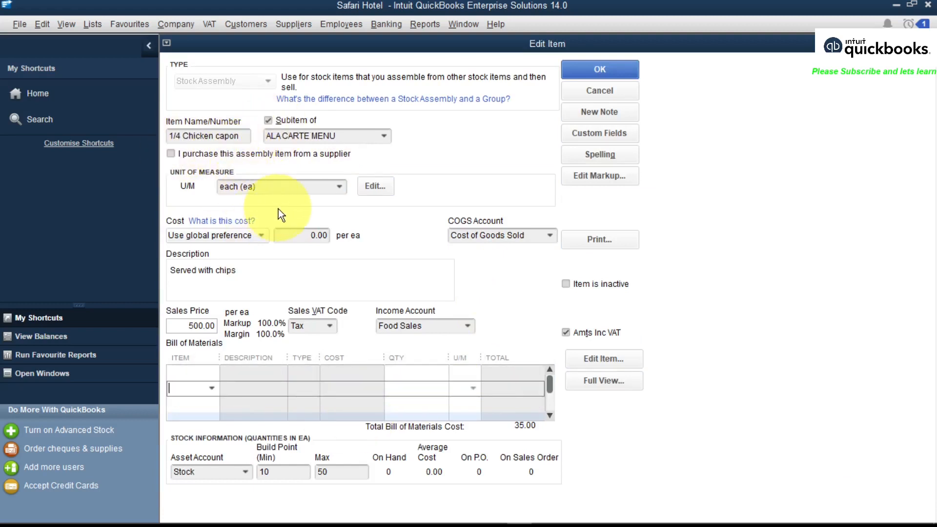
pyautogui.moveTo(375, 186)
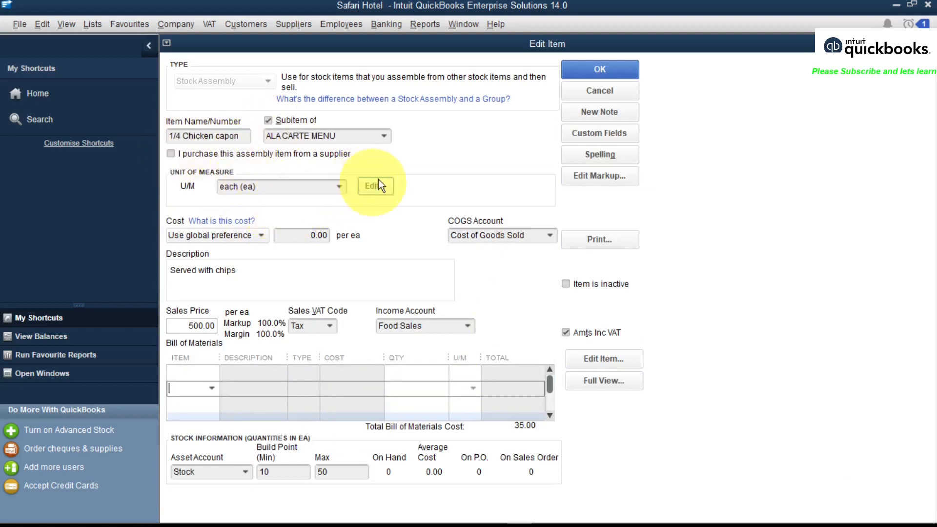
pyautogui.moveTo(192, 387)
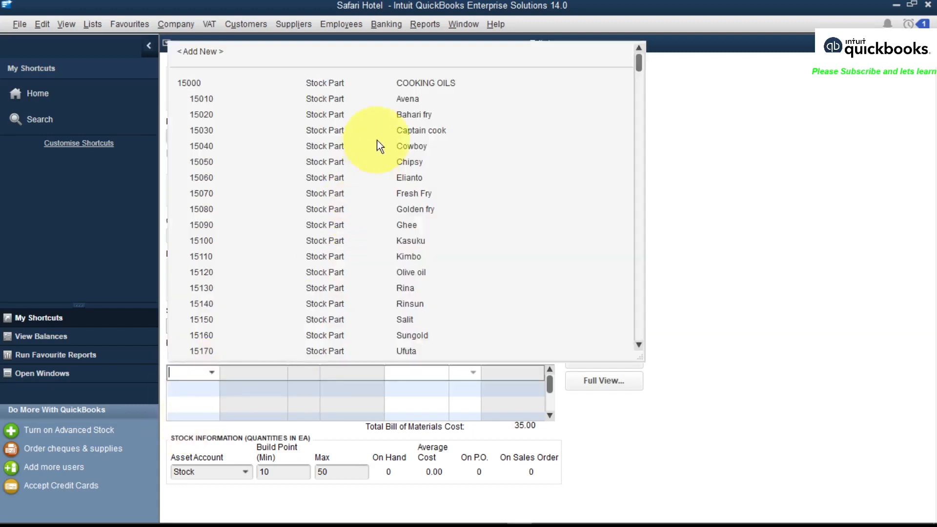
# Add Chicken capon at 250 g as the first bill-of-materials component
pyautogui.scroll(-3)
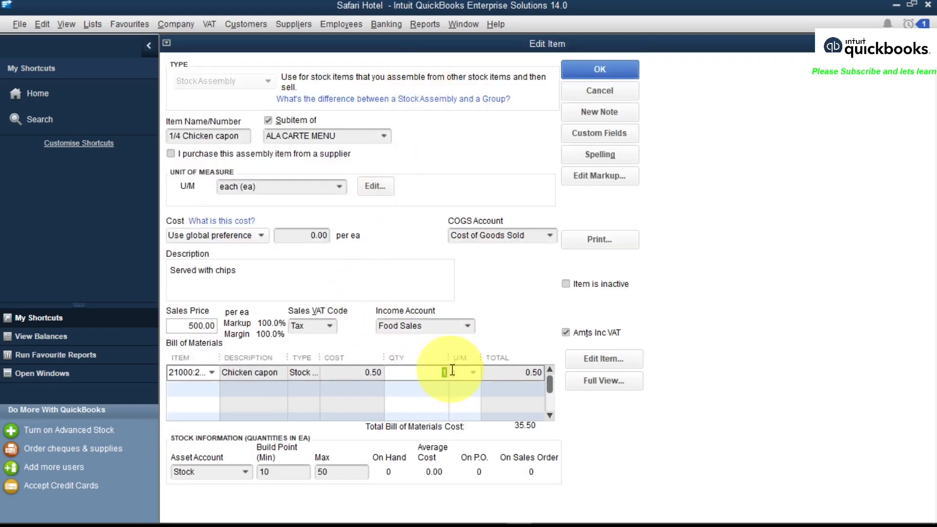
pyautogui.moveTo(449, 364)
pyautogui.write('250')
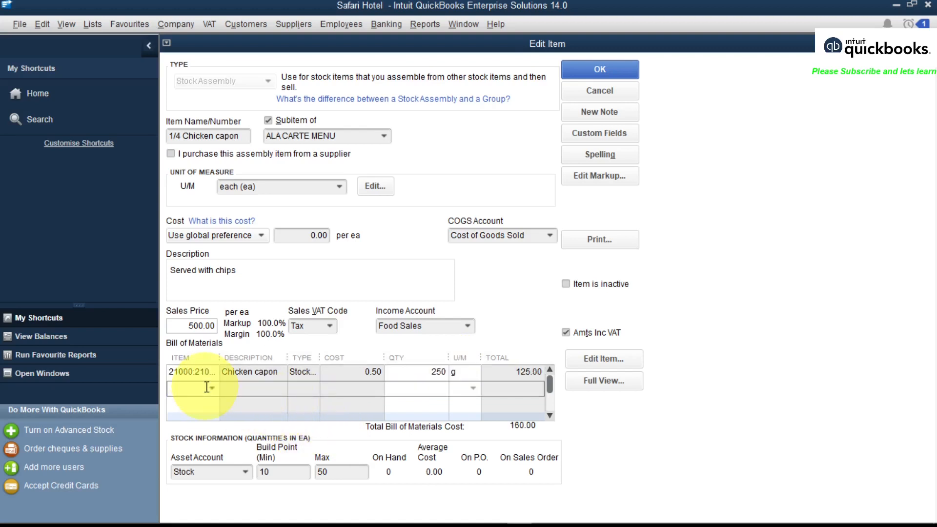
# Add Tomato as the second bill-of-materials component
pyautogui.click(209, 388)
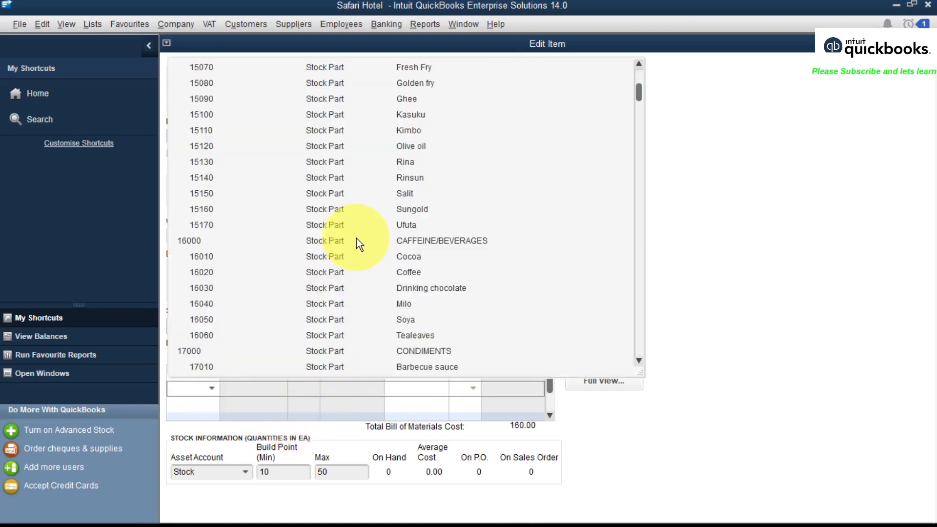
pyautogui.scroll(-3)
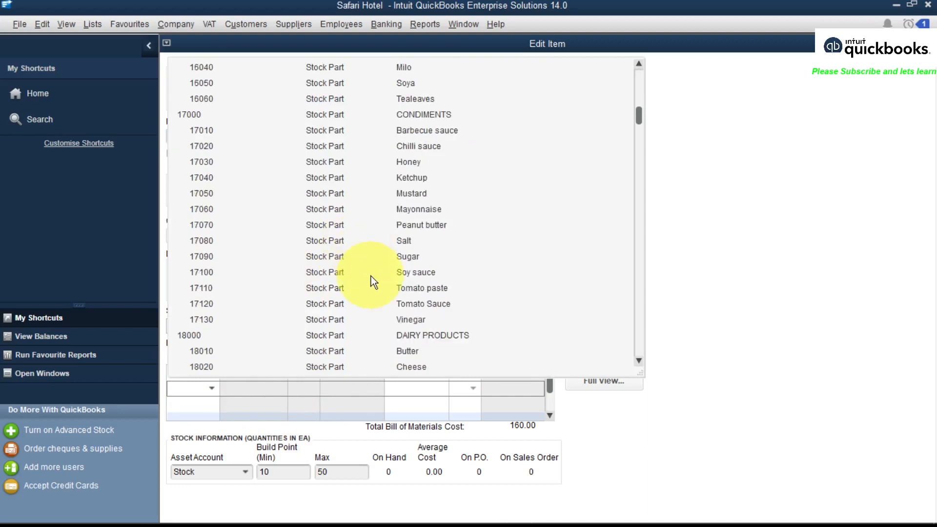
pyautogui.scroll(-3)
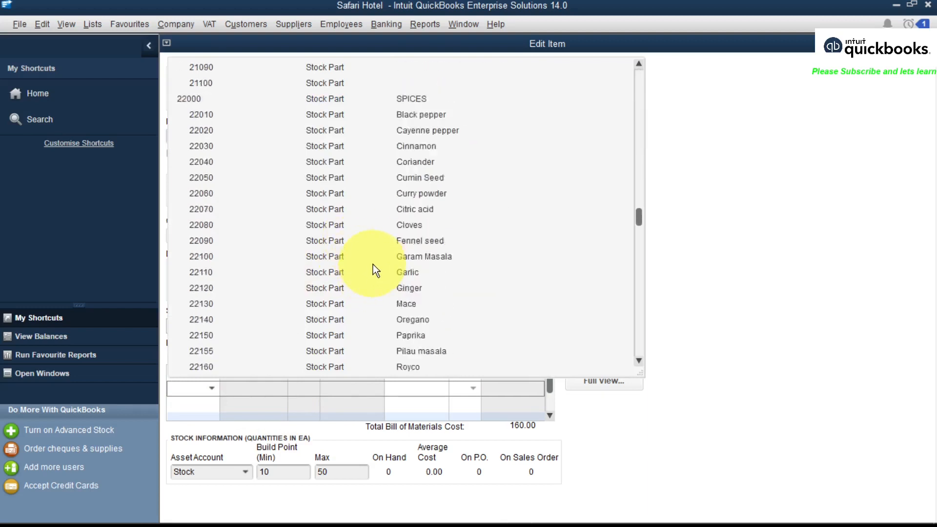
pyautogui.scroll(-3)
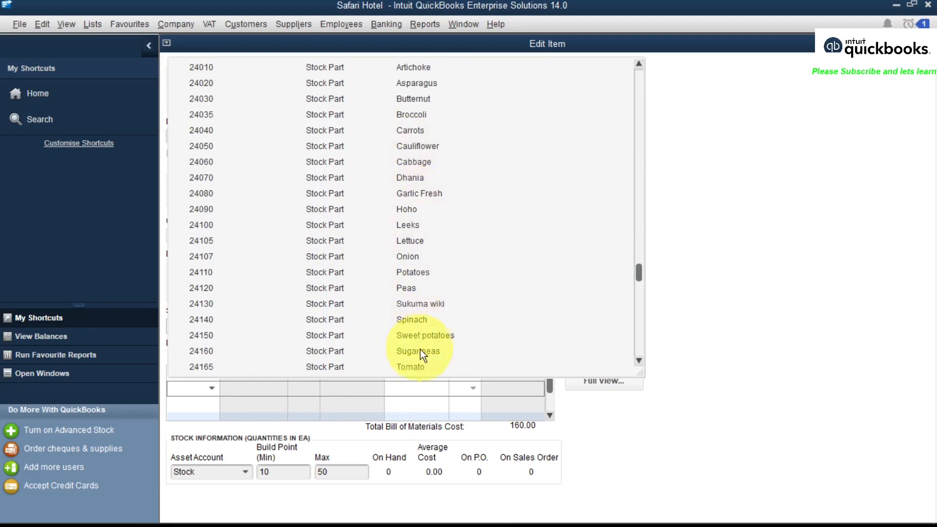
pyautogui.click(411, 367)
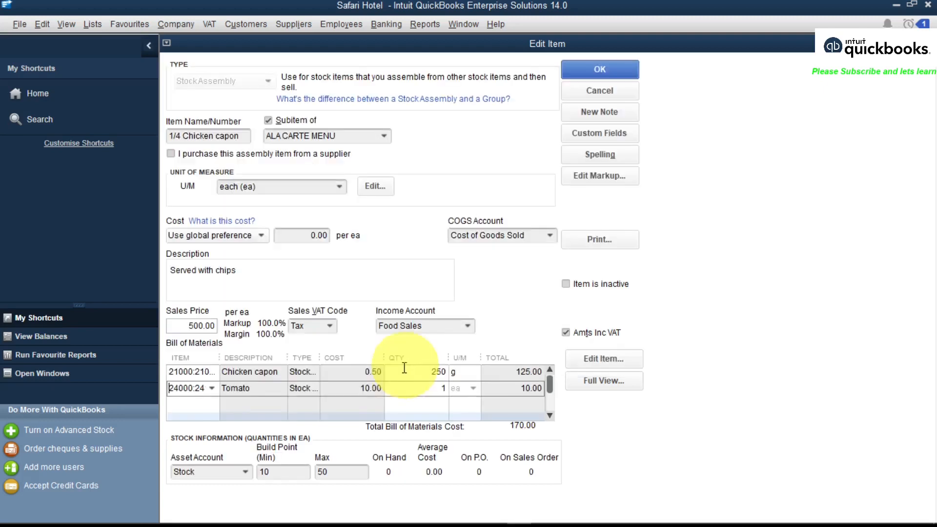
pyautogui.moveTo(435, 389)
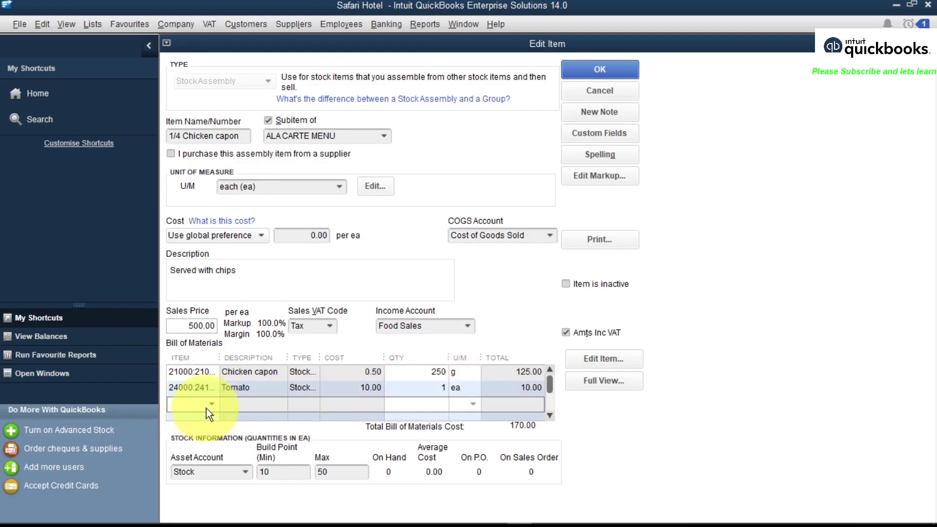
# Add Potatoes at 10 g and Olive oil at 100 ml on new component lines
pyautogui.click(211, 404)
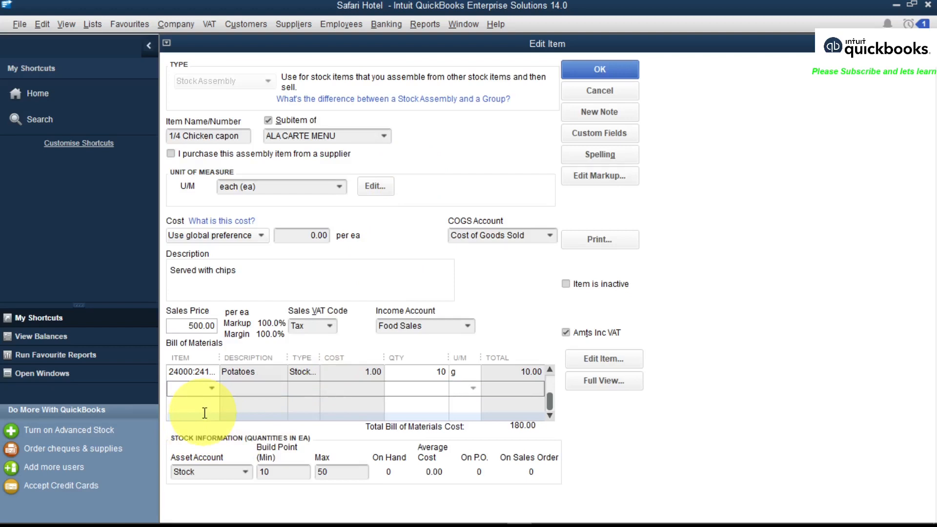
pyautogui.click(211, 387)
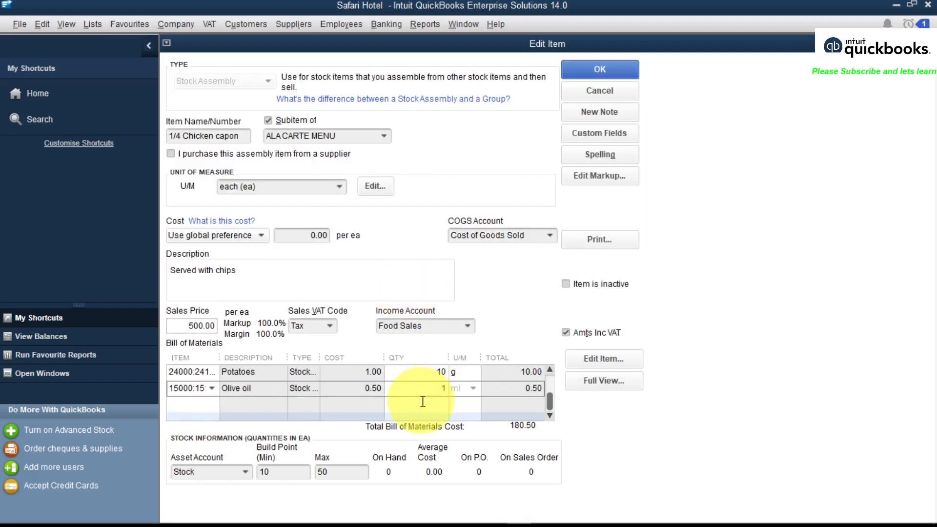
pyautogui.click(443, 388)
pyautogui.write('00')
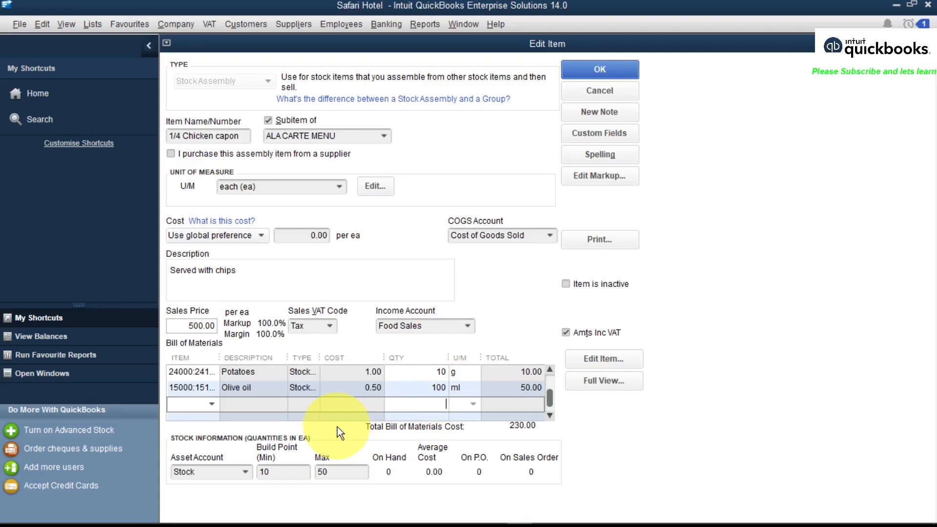
pyautogui.moveTo(310, 284)
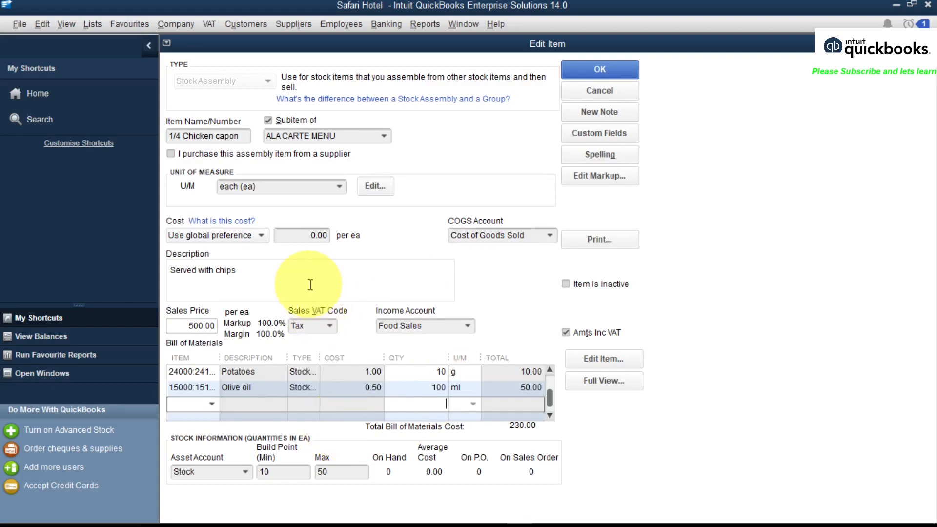
pyautogui.moveTo(601, 75)
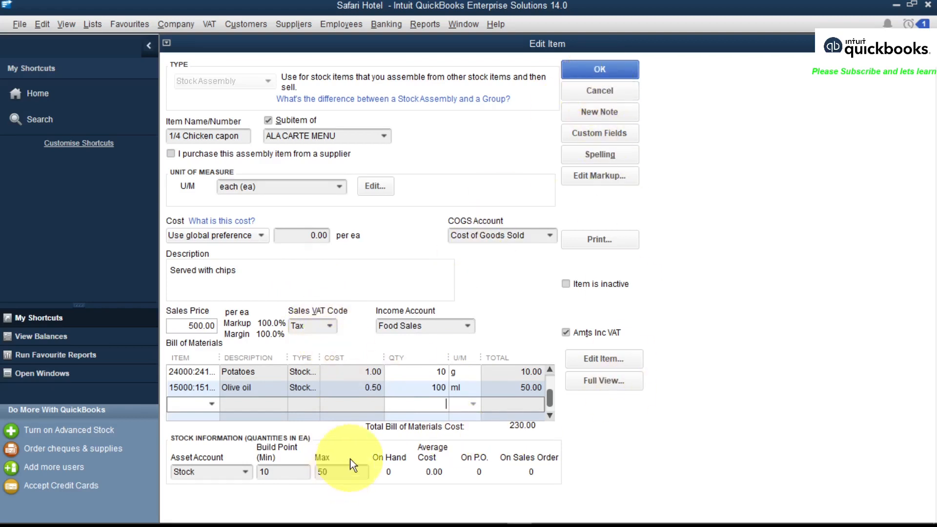
pyautogui.moveTo(224, 472)
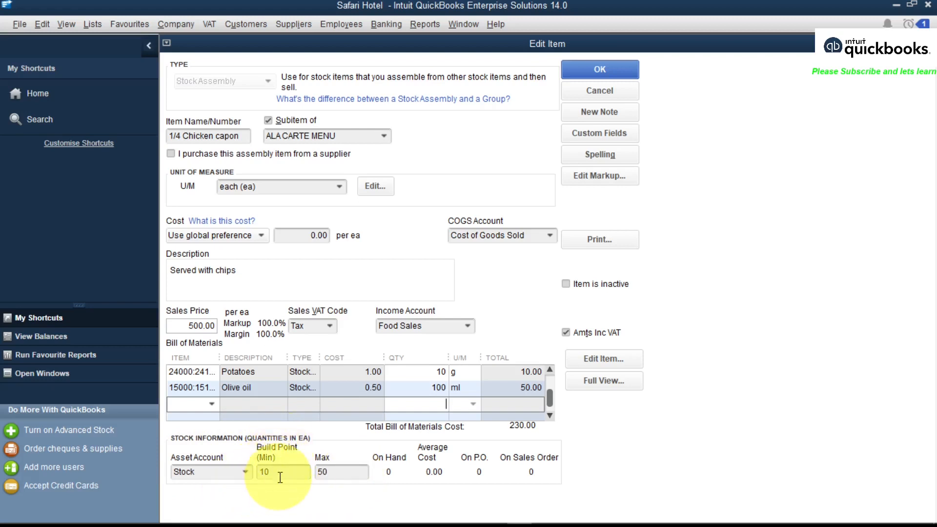
# Check the build point value and save the 1/4 Chicken capon assembly with OK
pyautogui.click(342, 473)
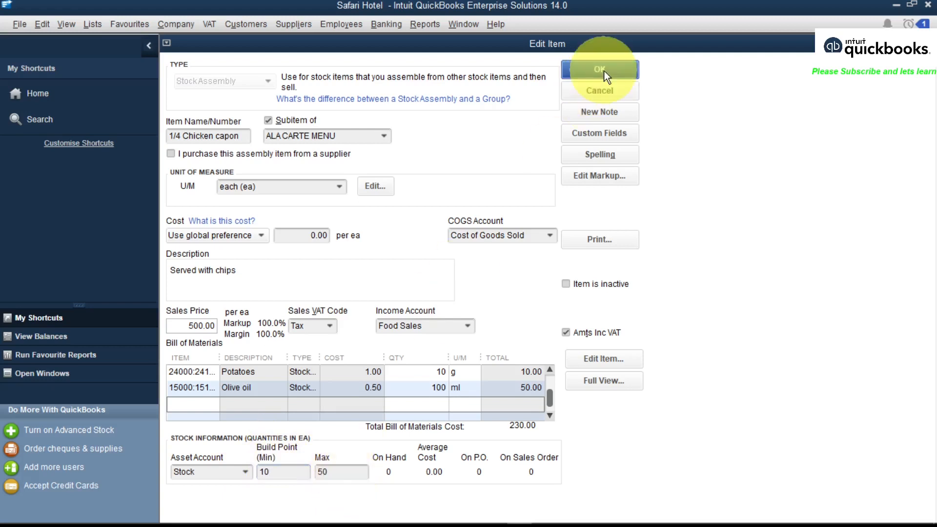
pyautogui.click(600, 69)
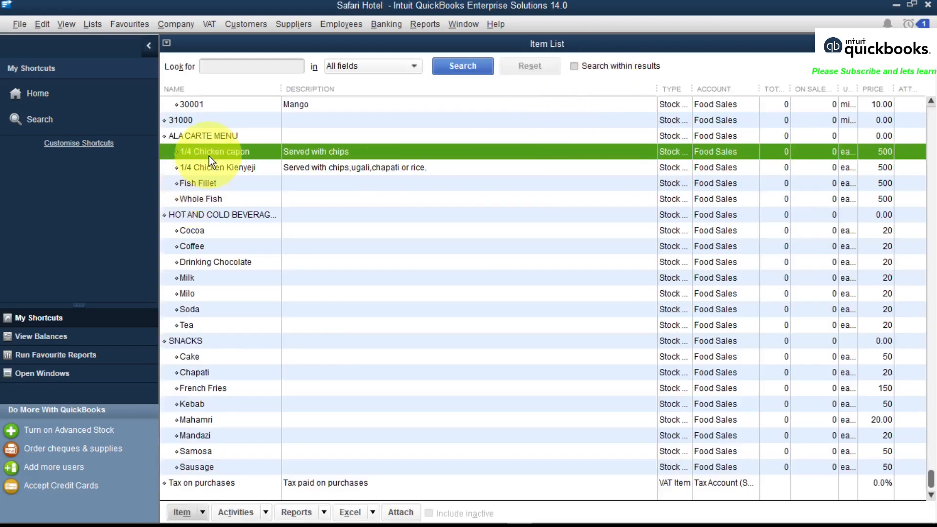
pyautogui.moveTo(294, 23)
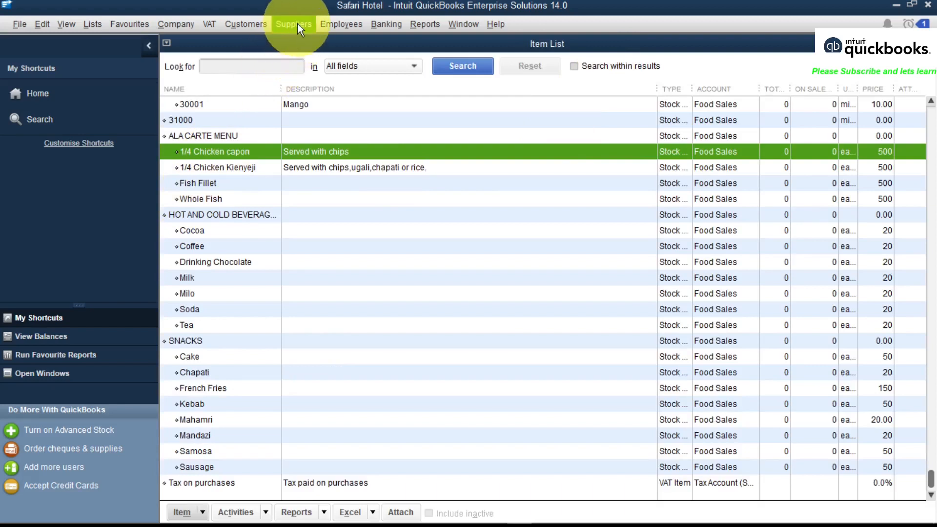
# Open Build Assemblies from Suppliers > Stock Activities
pyautogui.click(294, 23)
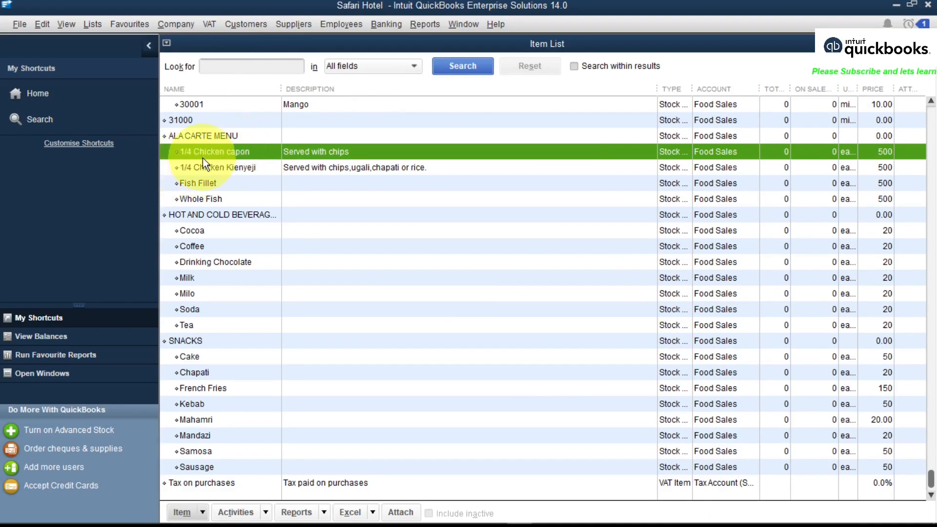
pyautogui.moveTo(229, 159)
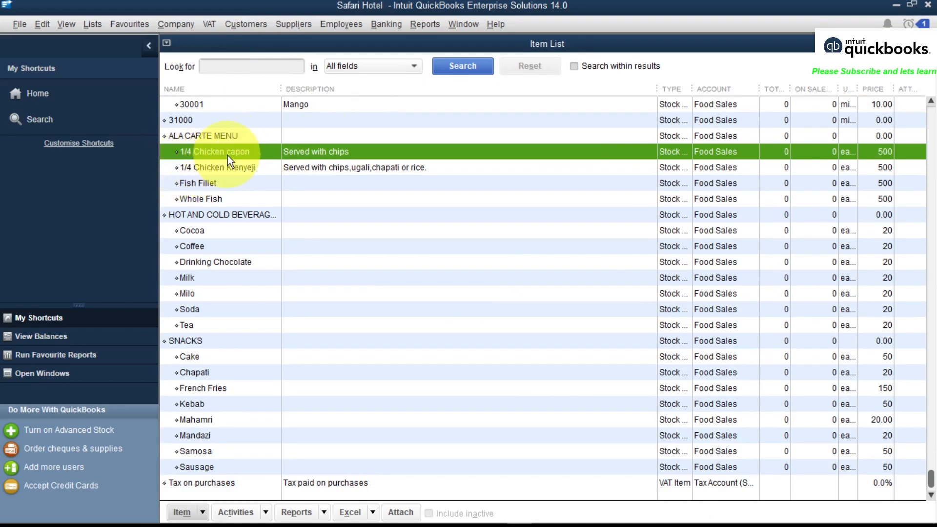
pyautogui.moveTo(272, 151)
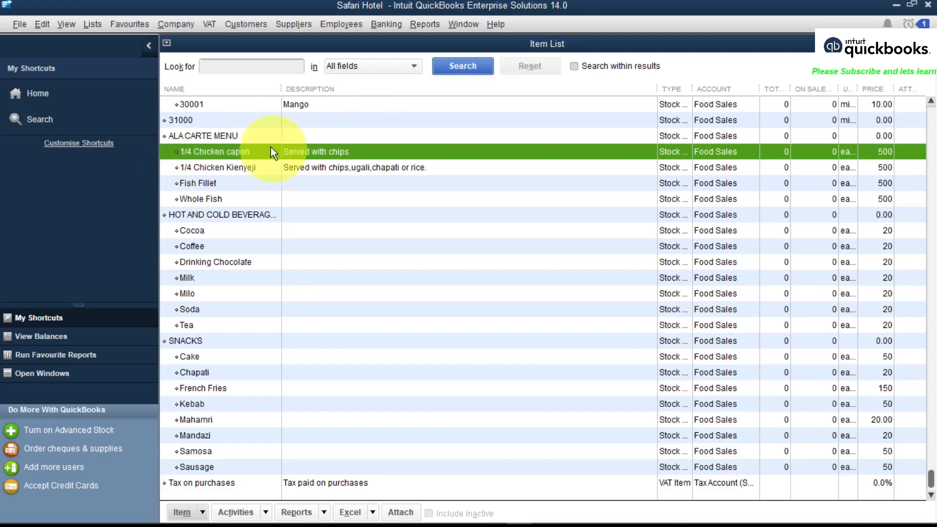
pyautogui.click(294, 23)
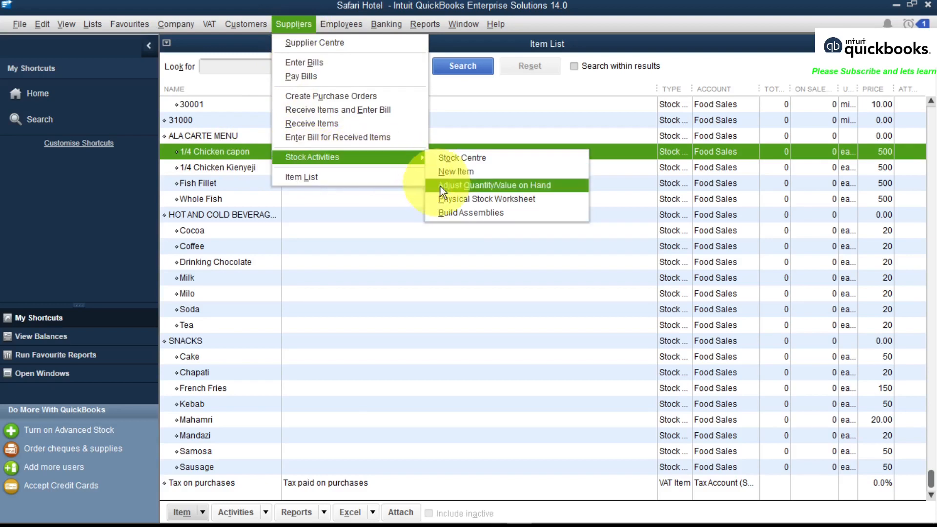
pyautogui.click(470, 213)
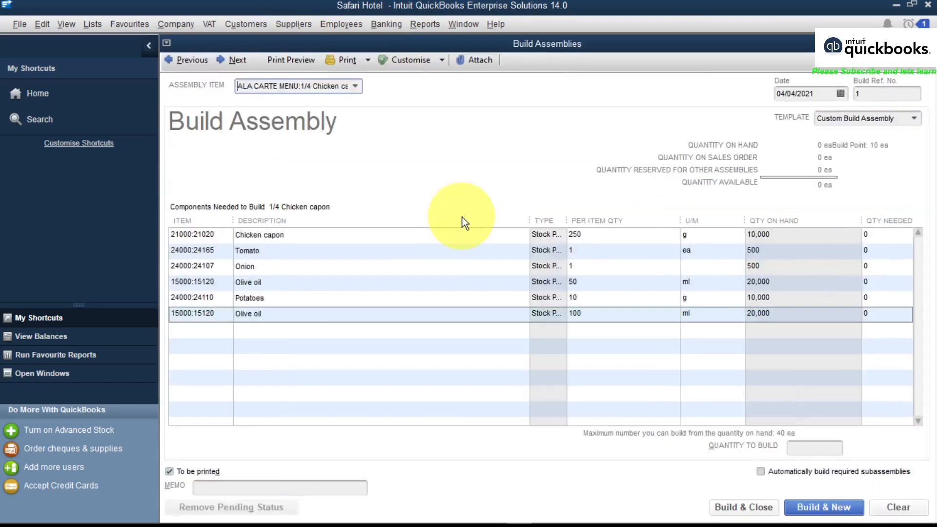
# Build 10 units of 1/4 Chicken capon, then return to the Home page
pyautogui.click(823, 508)
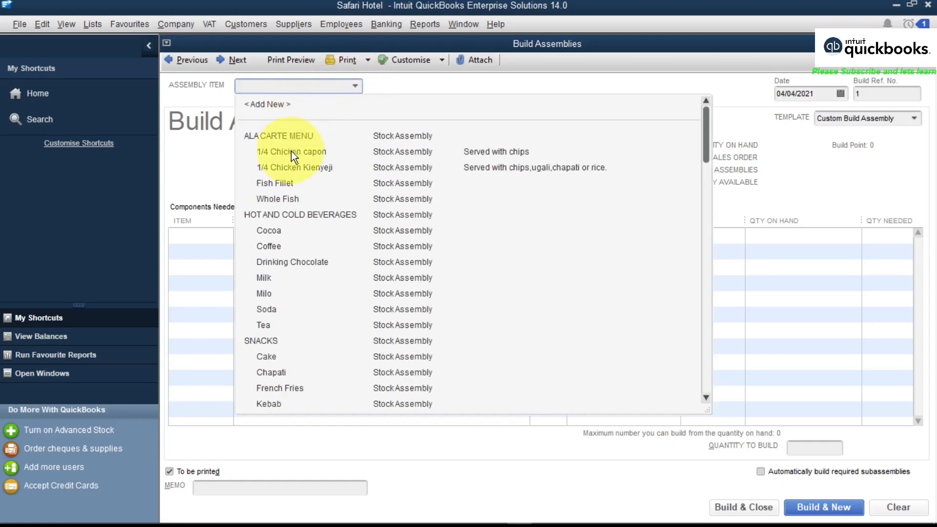
pyautogui.click(291, 151)
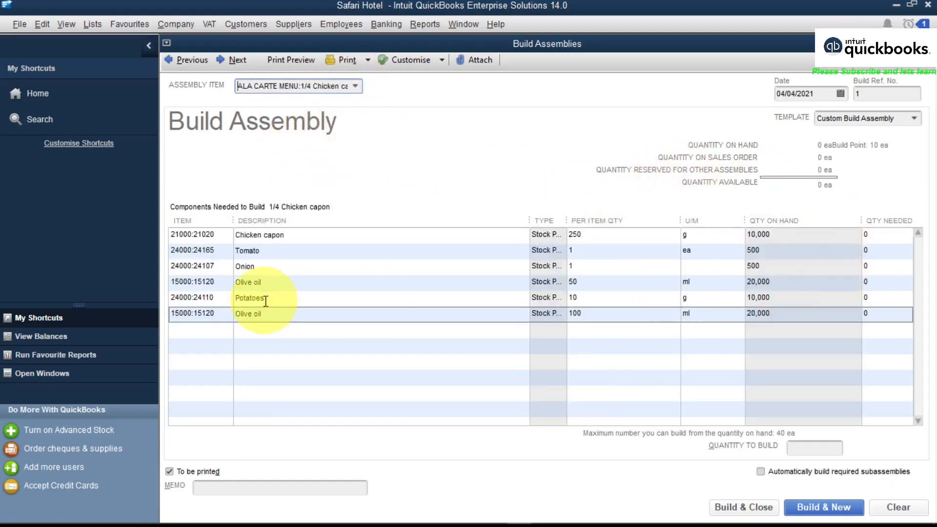
pyautogui.moveTo(11, 293)
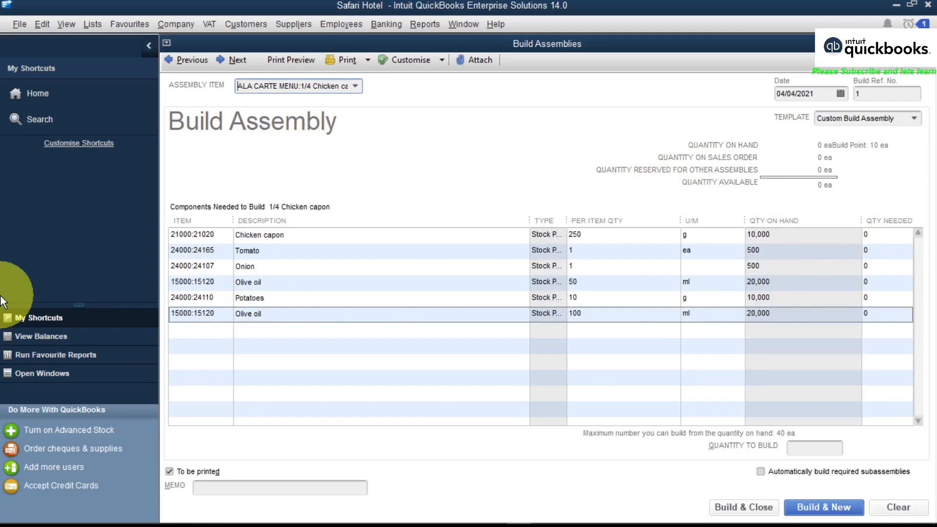
pyautogui.moveTo(852, 193)
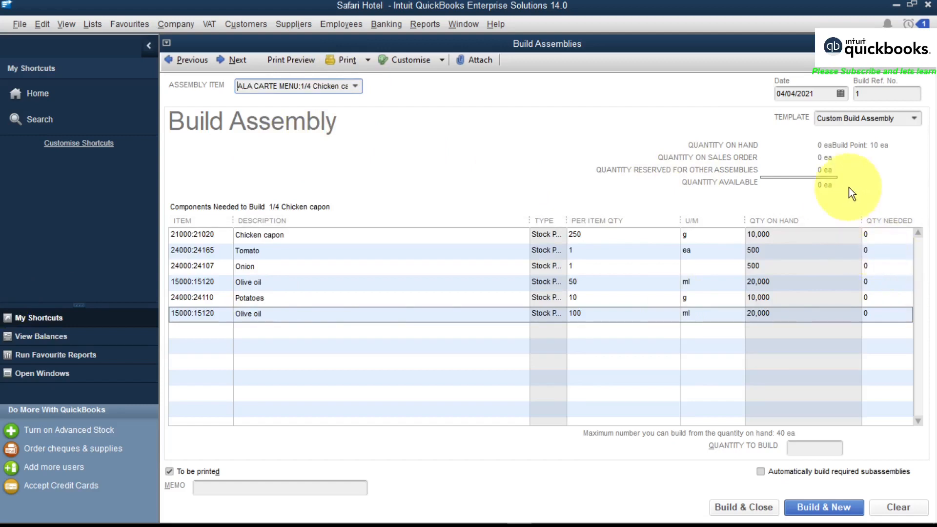
pyautogui.moveTo(885, 155)
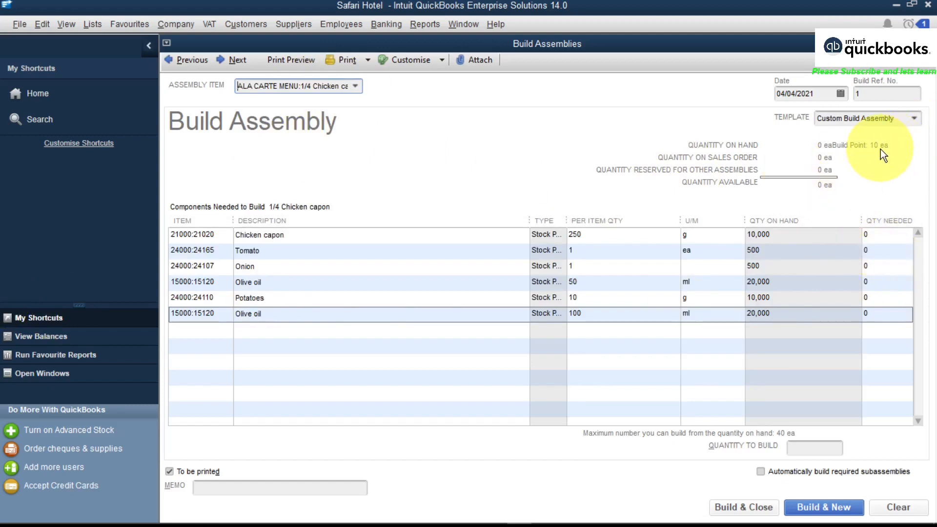
pyautogui.moveTo(789, 440)
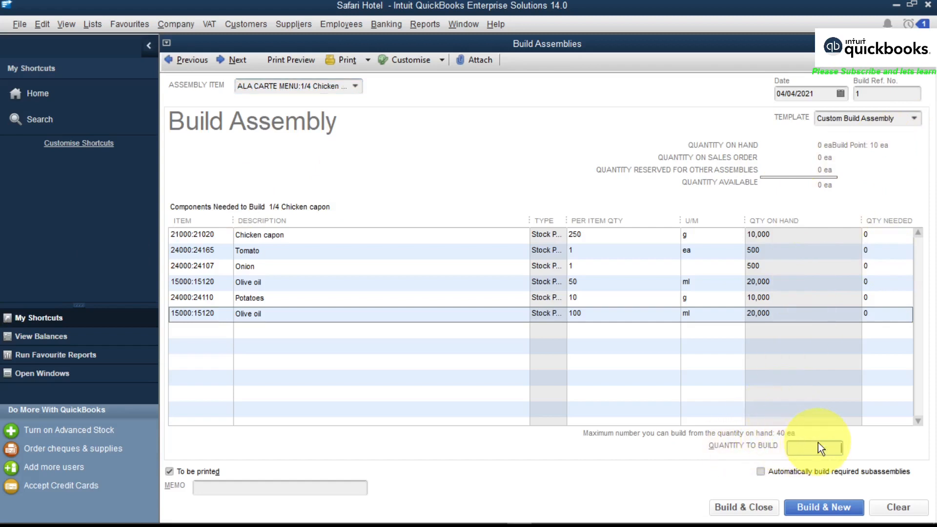
pyautogui.write('10')
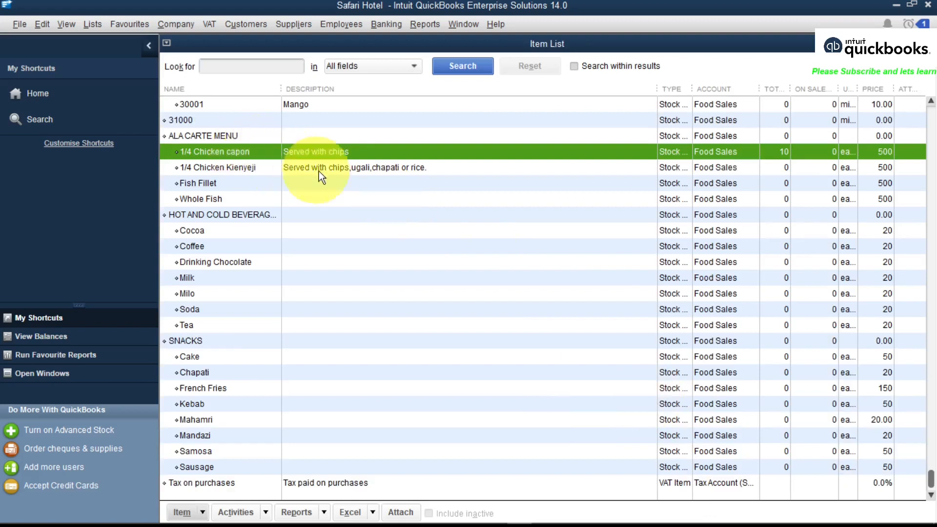
pyautogui.moveTo(200, 166)
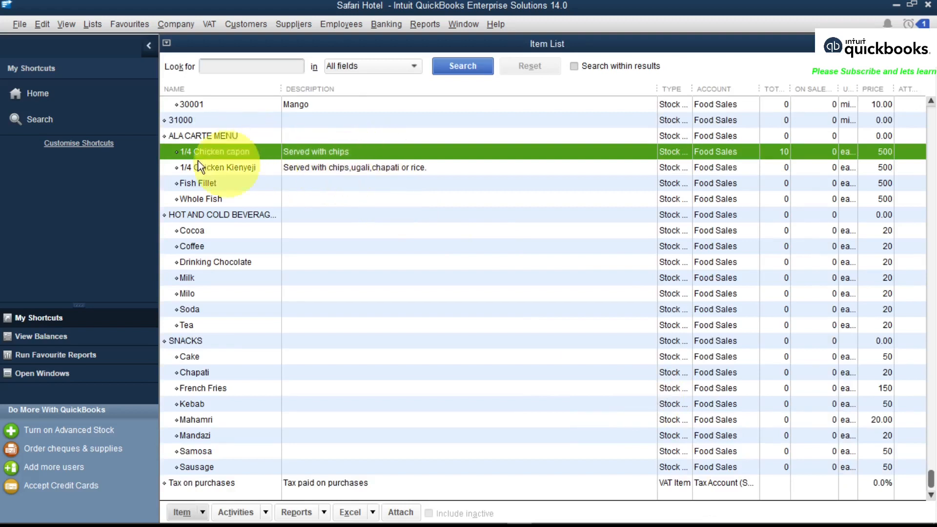
pyautogui.click(37, 94)
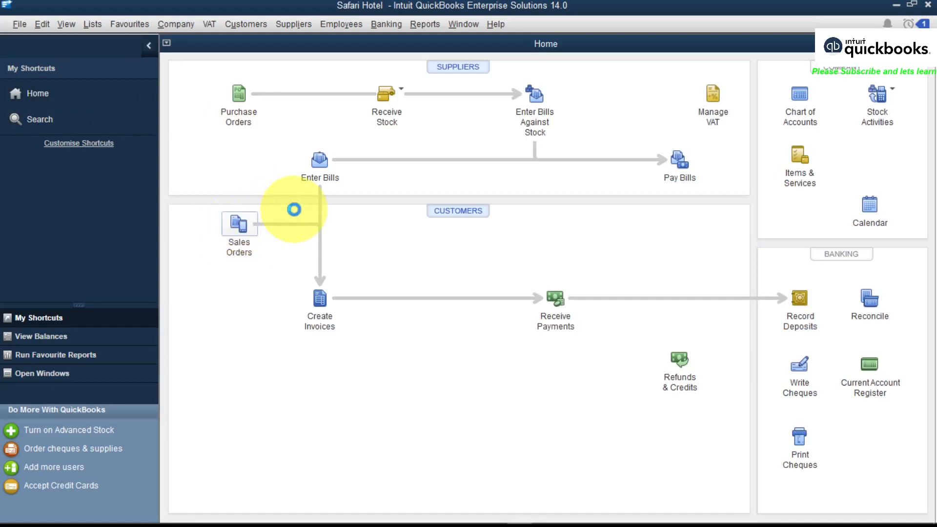
# Start a sales order with one ALA CARTE MENU:1/4 Chicken capon line at 500.00
pyautogui.click(239, 224)
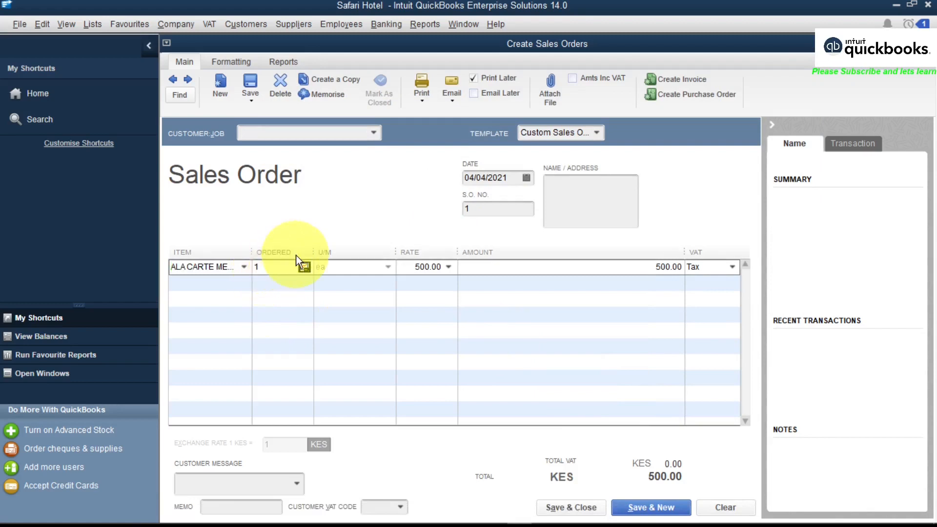
pyautogui.click(270, 268)
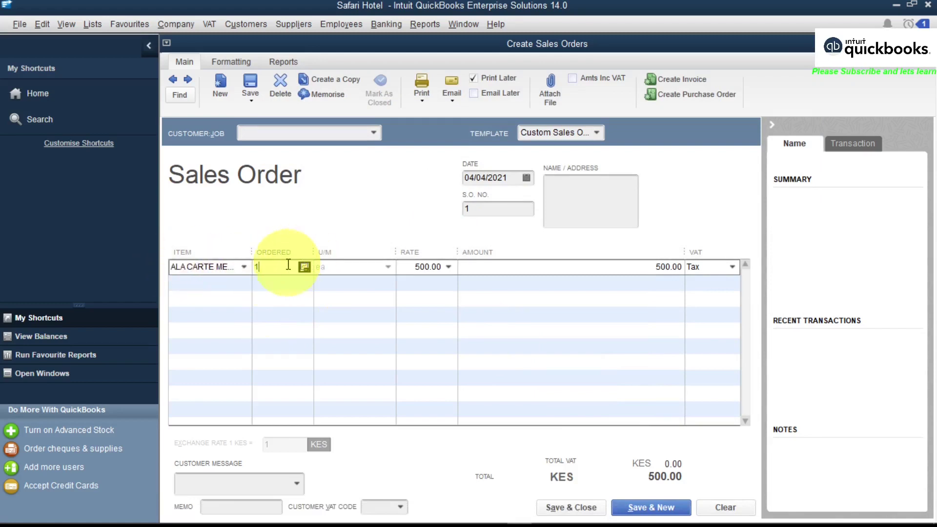
pyautogui.moveTo(226, 268)
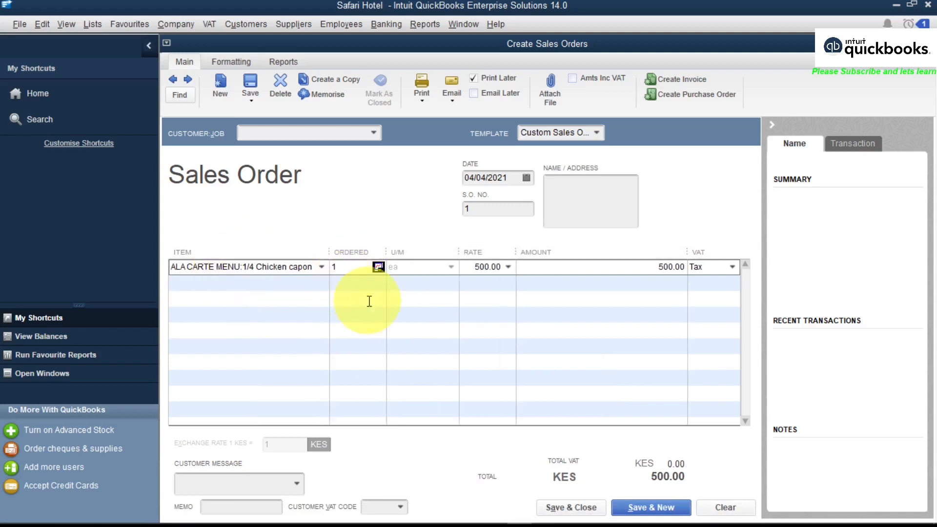
pyautogui.moveTo(422, 218)
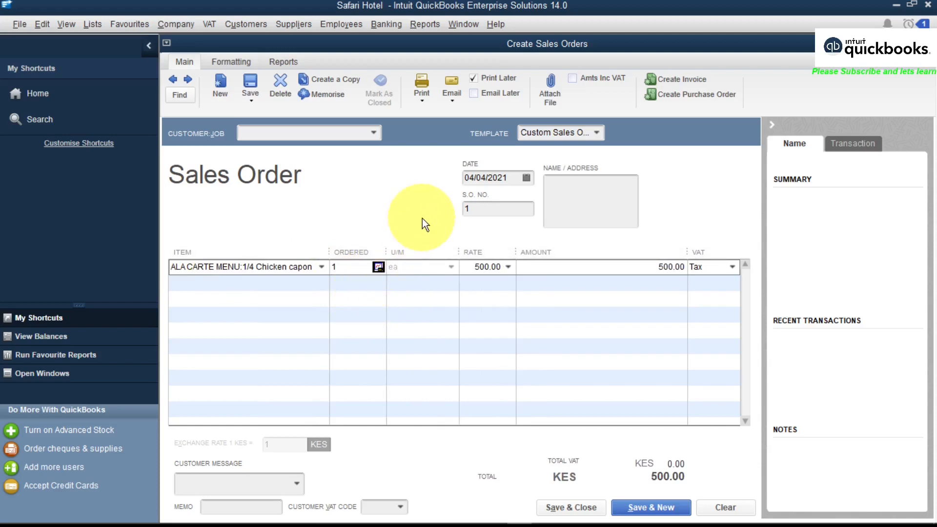
pyautogui.click(353, 268)
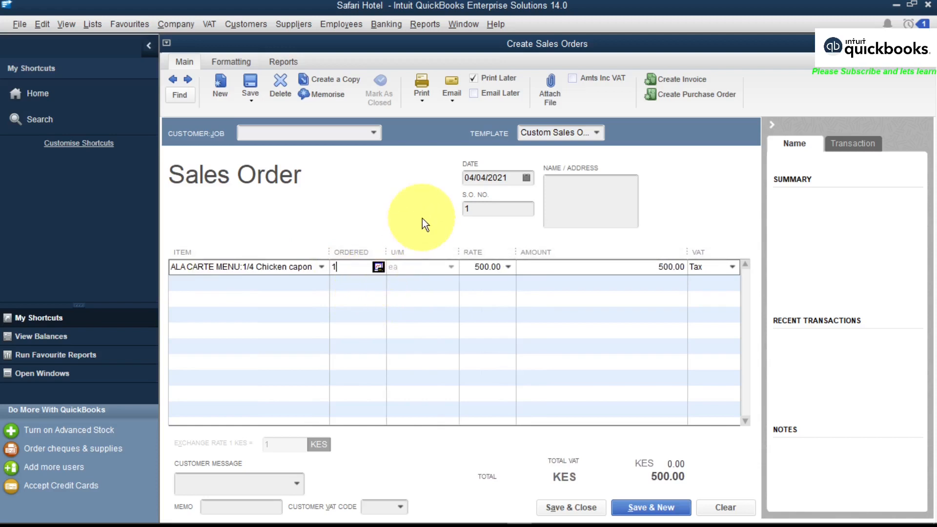